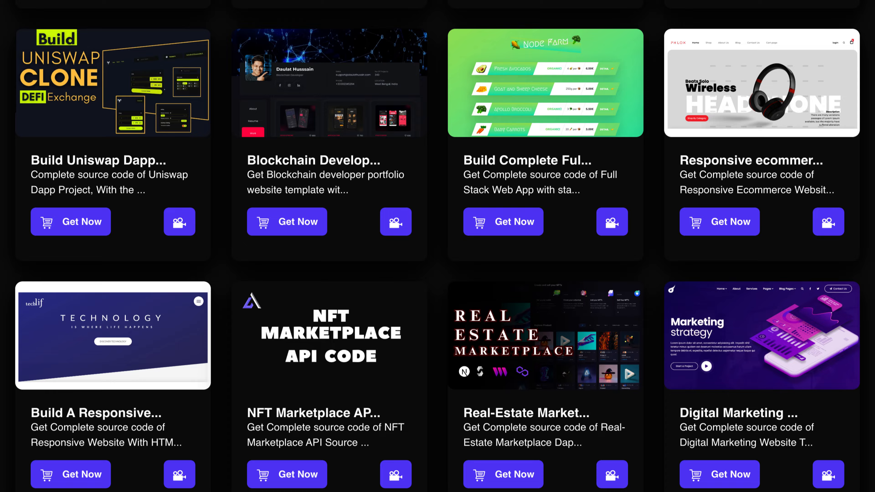
Reach the Next.js 14 release blog post on nextjs.org from the templates gallery
{"action": "scroll", "scroll_direction": "down", "scroll_amount": 3}
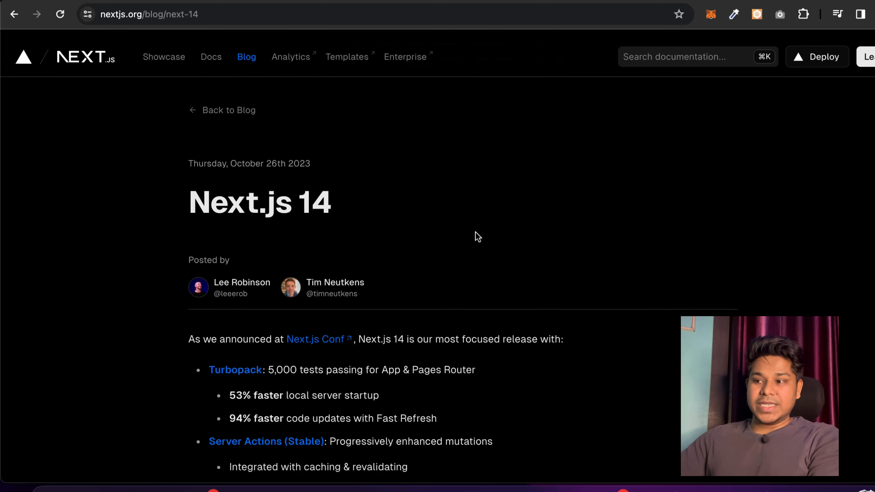
{"action": "scroll", "scroll_direction": "down", "scroll_amount": 3}
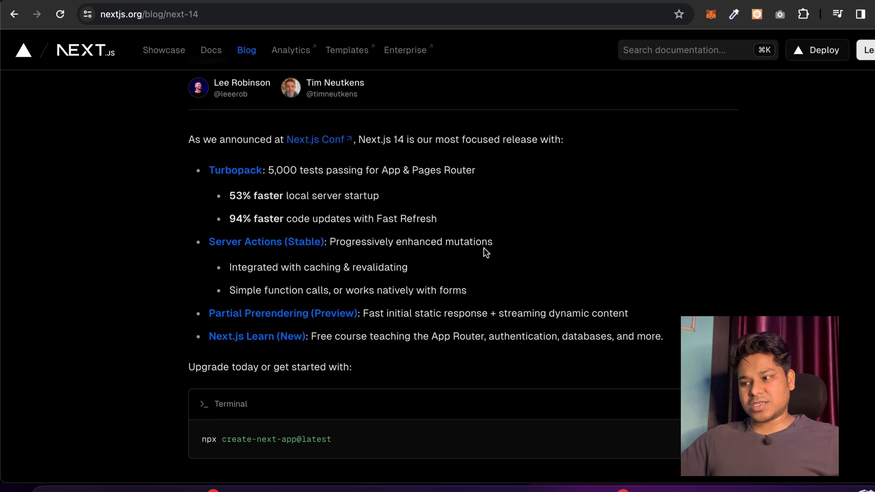
{"action": "mouse_move", "coordinate": [455, 230]}
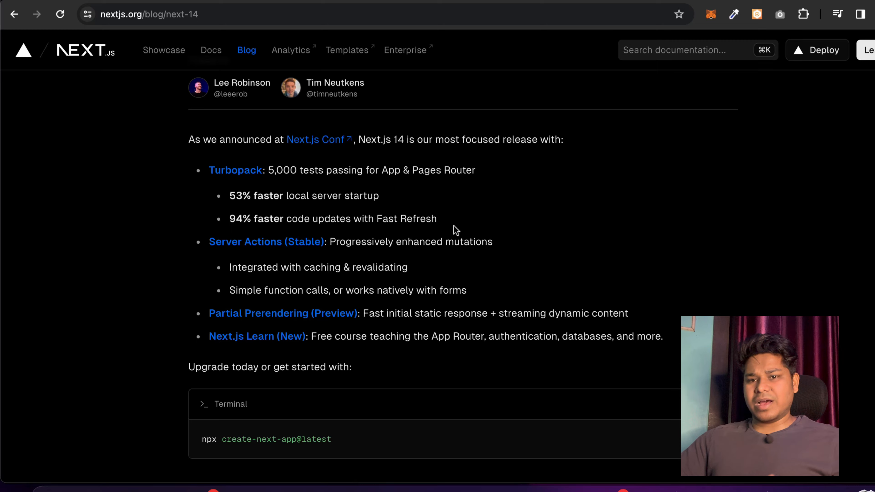
{"action": "scroll", "scroll_direction": "down", "scroll_amount": 3}
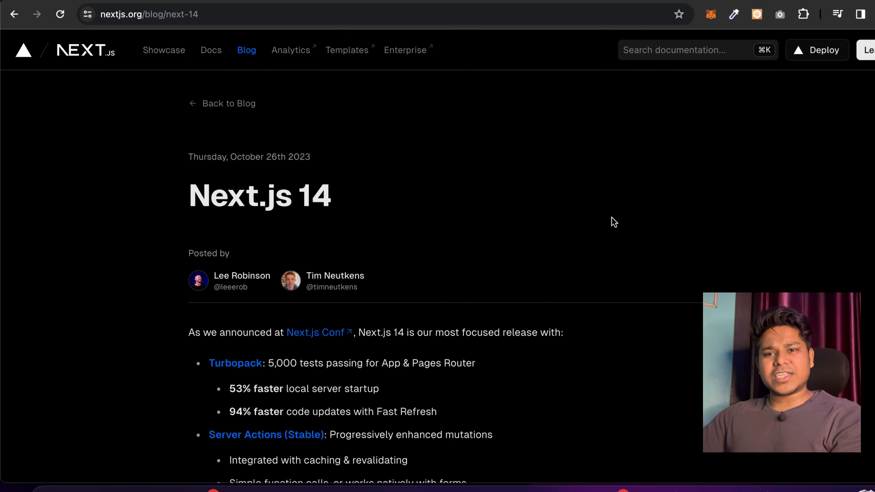
{"action": "scroll", "scroll_direction": "down", "scroll_amount": 3}
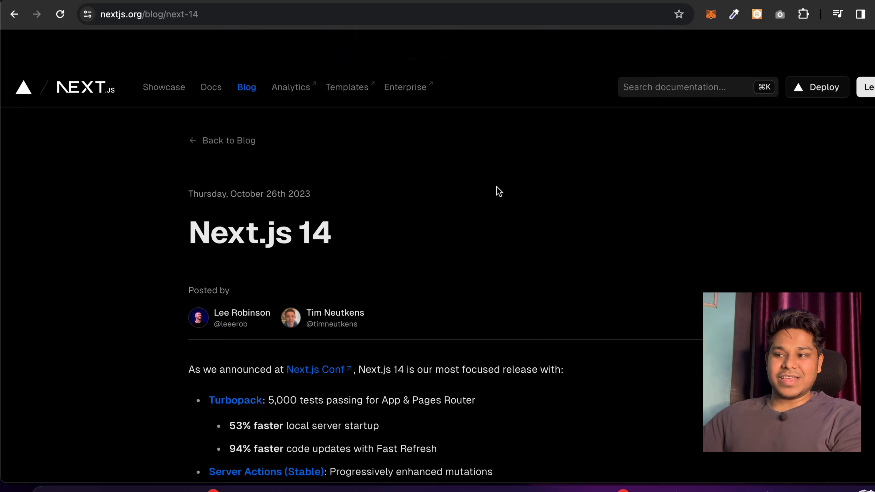
Scroll the post to the full feature list and the create-next-app upgrade command
{"action": "scroll", "scroll_direction": "down", "scroll_amount": 3}
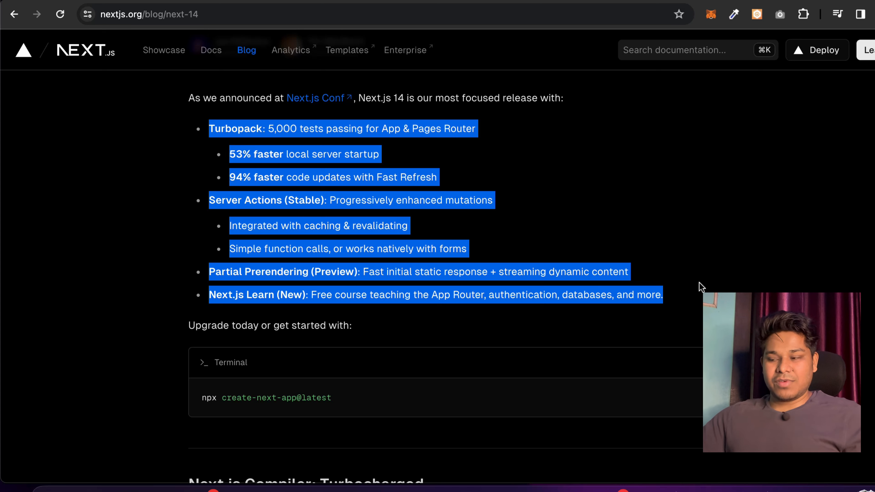
{"action": "left_click", "coordinate": [522, 140]}
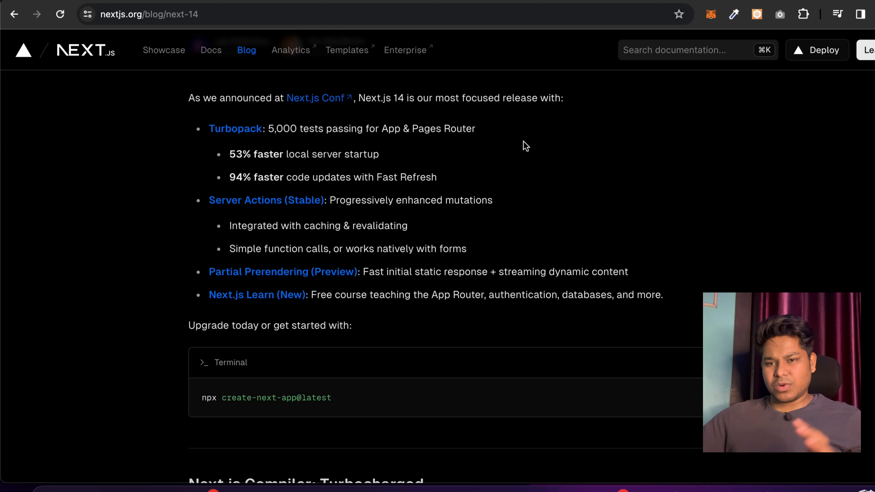
{"action": "mouse_move", "coordinate": [407, 288]}
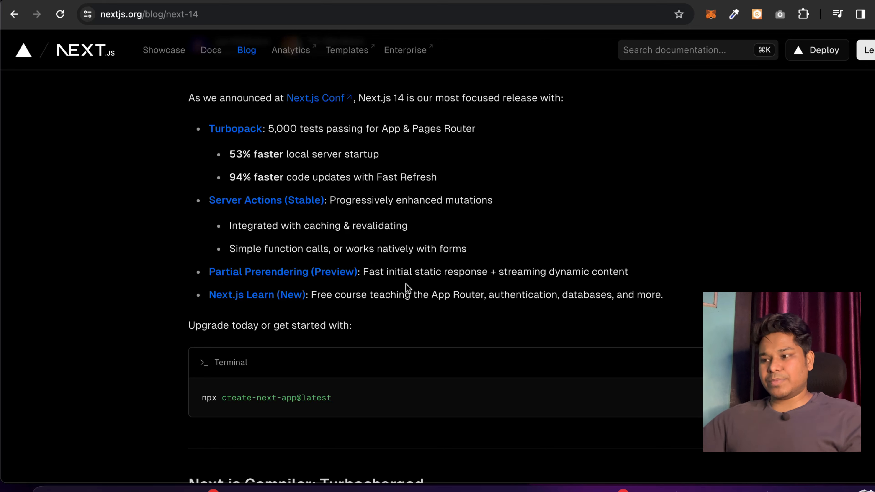
{"action": "mouse_move", "coordinate": [632, 11]}
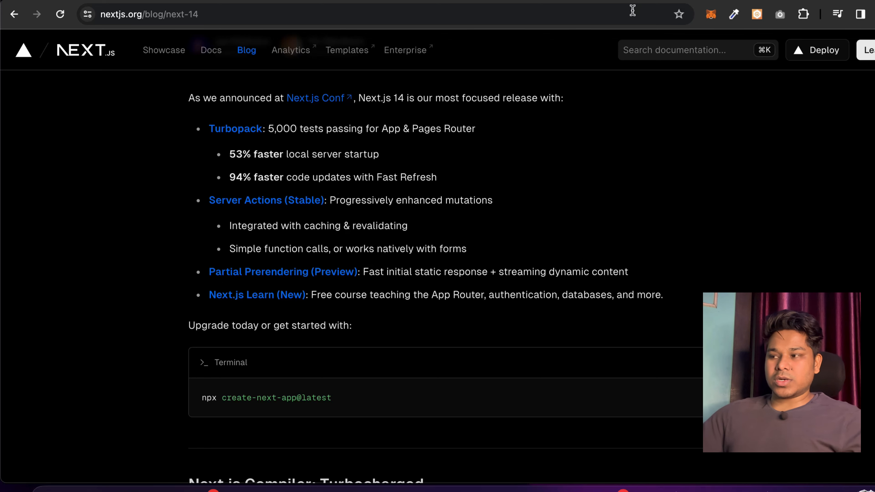